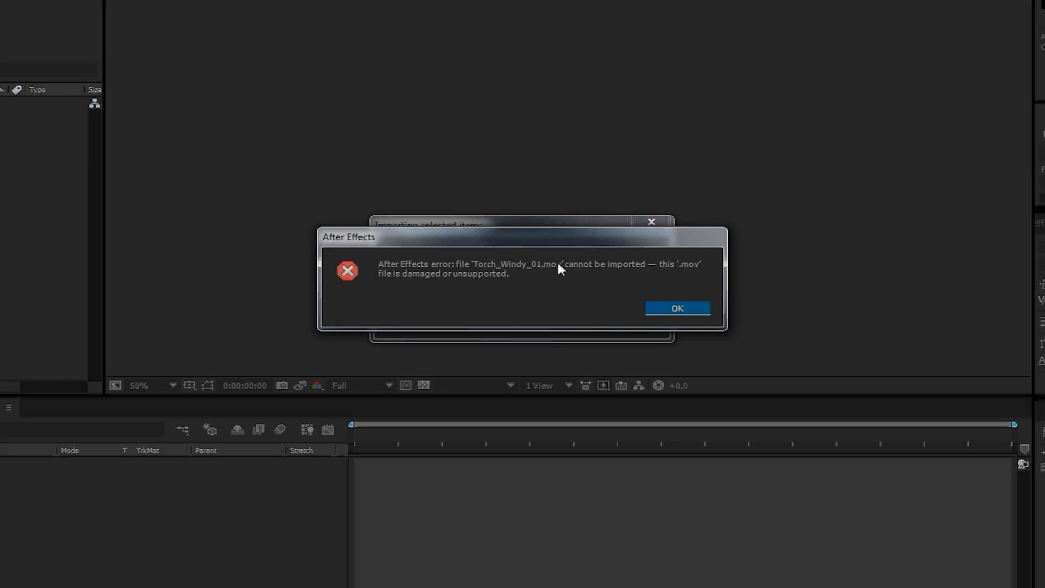
Dismiss the After Effects and Media Encoder import errors for Torch_Windy_01.mov.
left_click(676, 309)
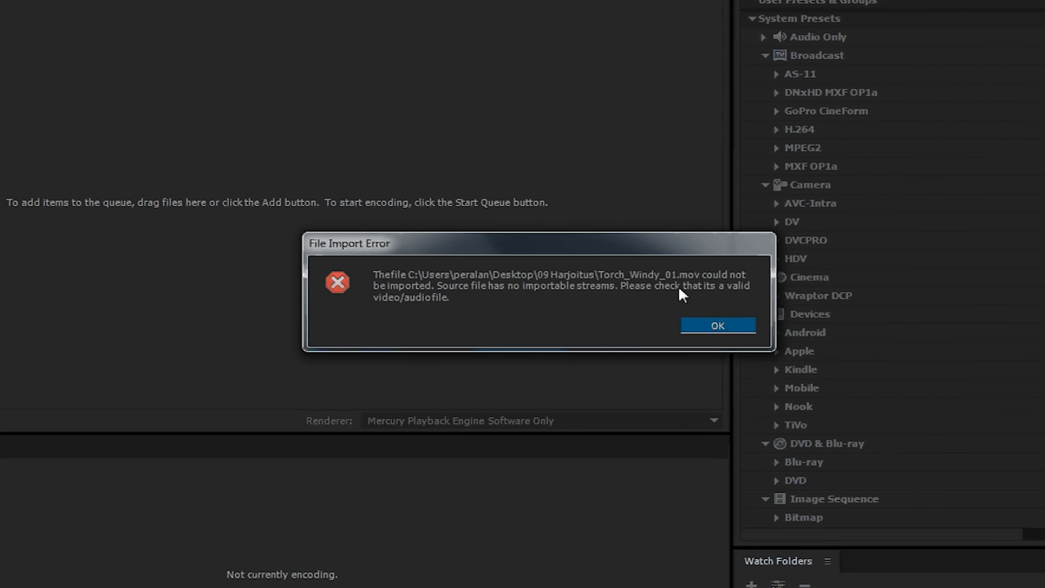
left_click(717, 326)
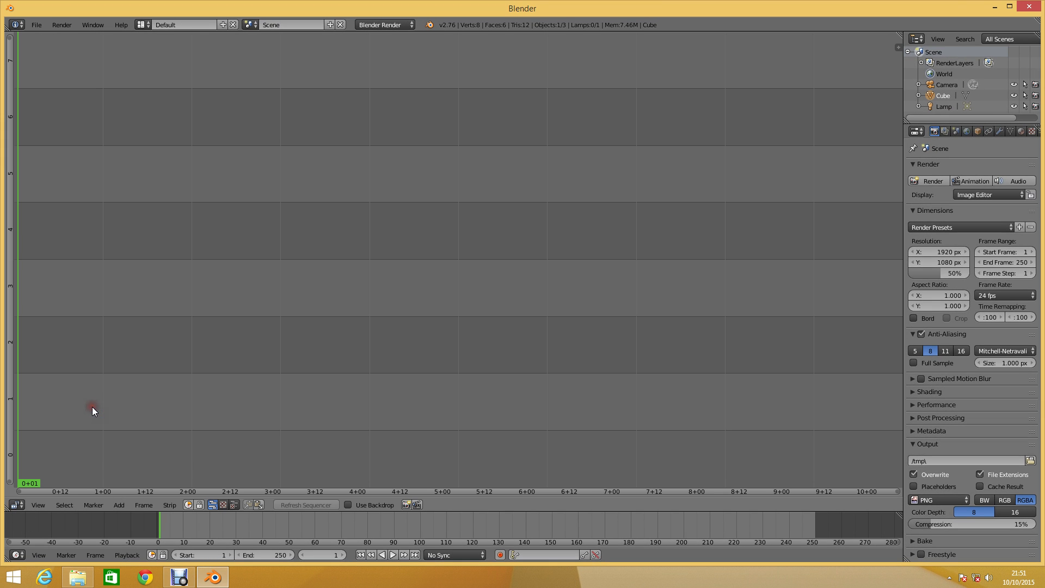
Add Torch_Windy_01.mov as a movie strip through the Sequencer Add > Movie menu.
left_click(118, 504)
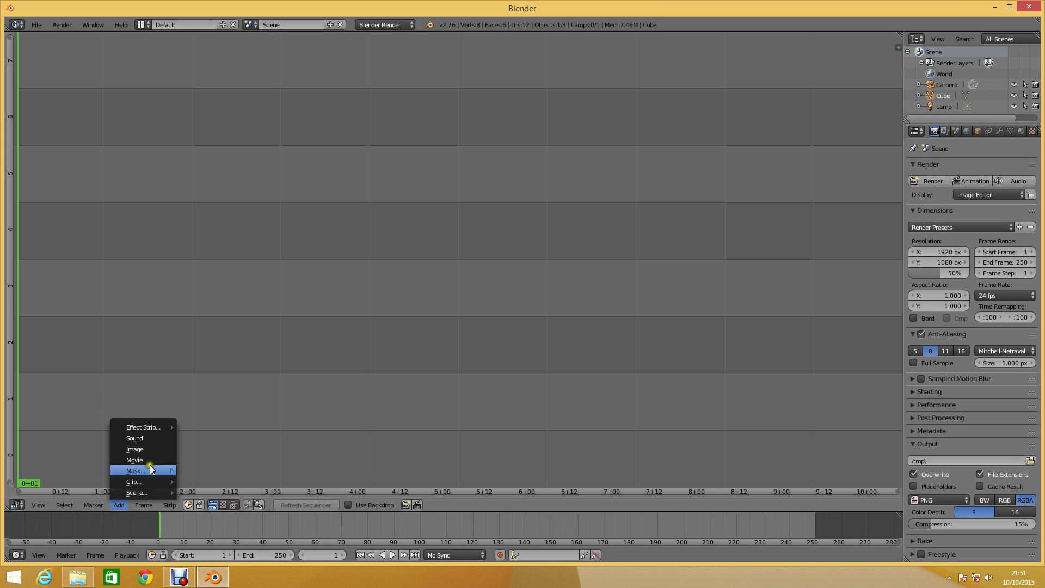
left_click(135, 460)
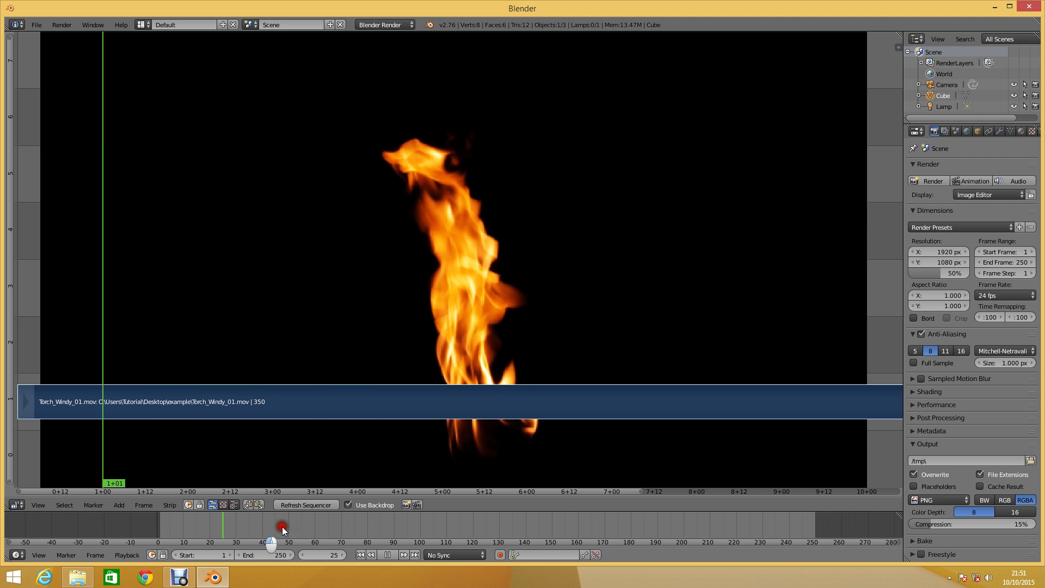
left_click_drag(280, 530, 392, 530)
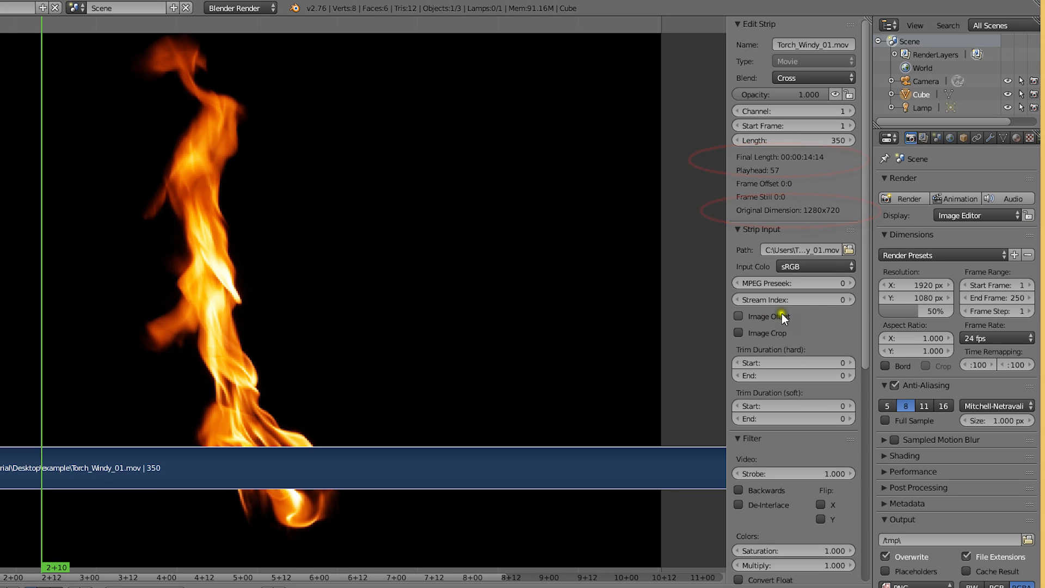
Set the render End Frame to the expression 14*24+14 for the clip's 350-frame length.
left_click(914, 284)
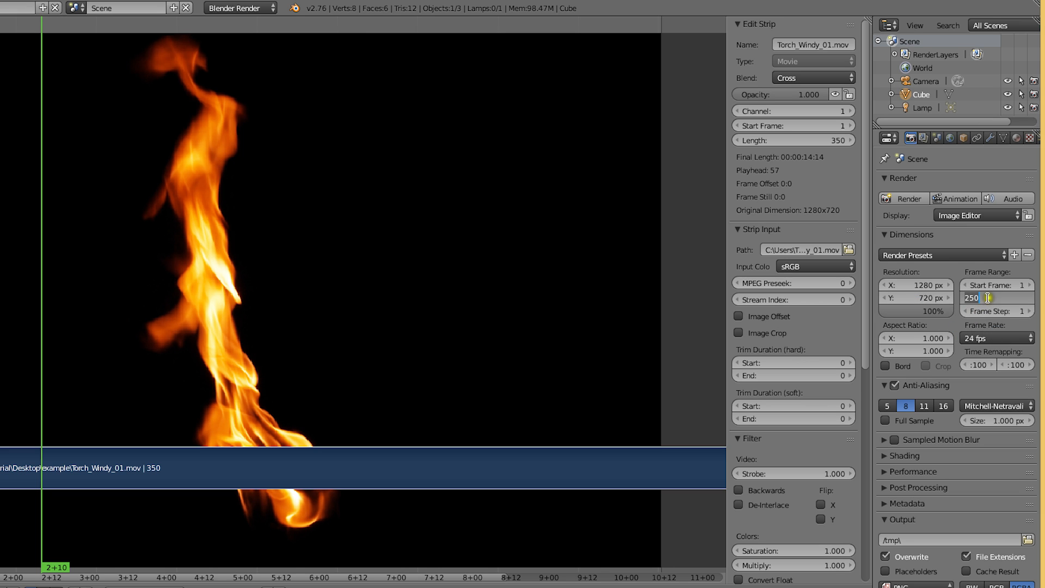
type("14*24+14")
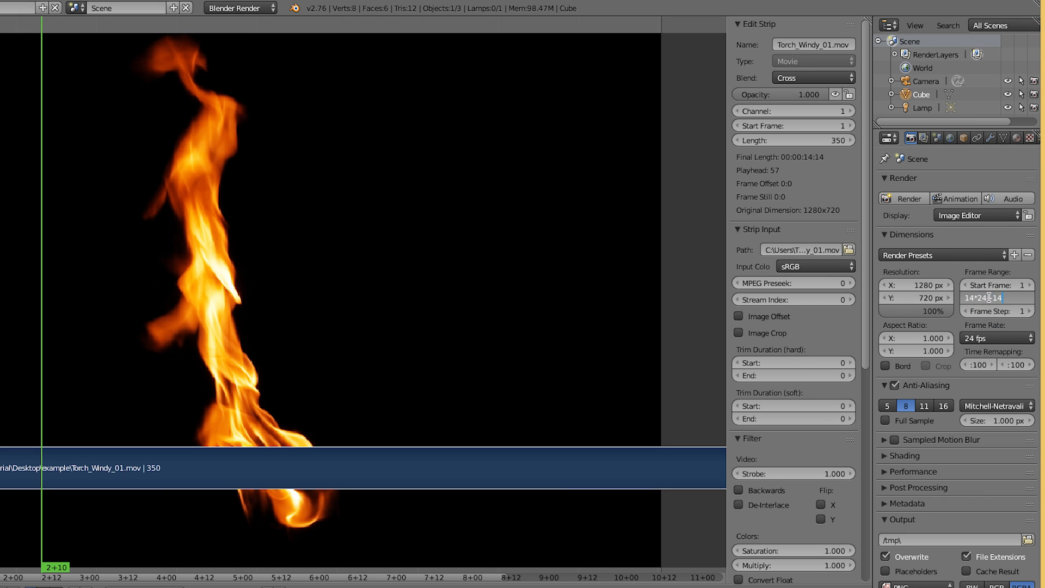